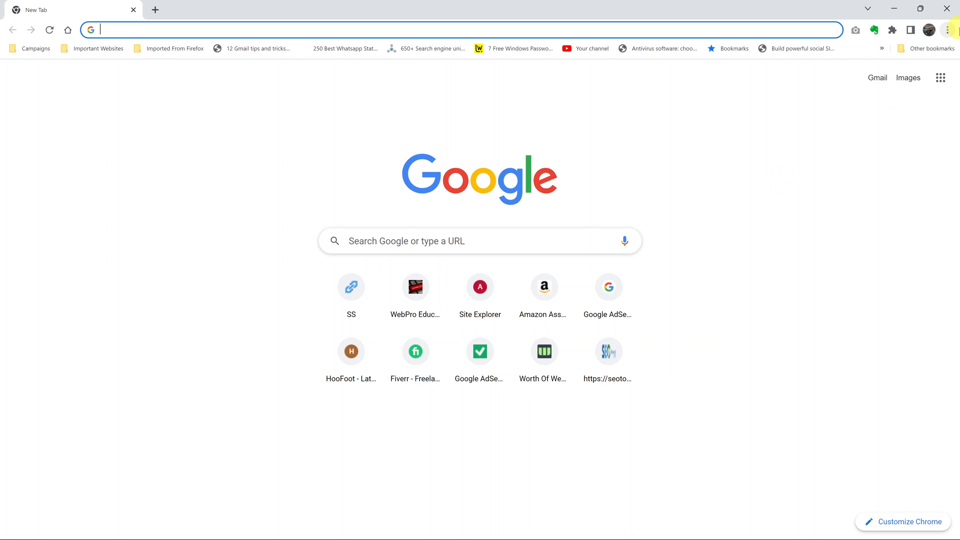
- Open Bookmark manager from Chrome's three-dot menu under Bookmarks
left_click(949, 29)
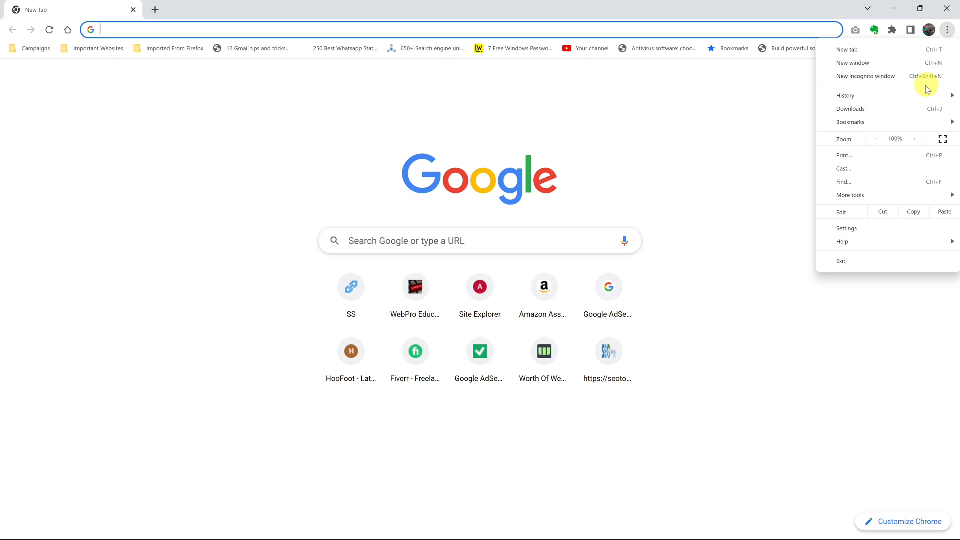
mouse_move(897, 125)
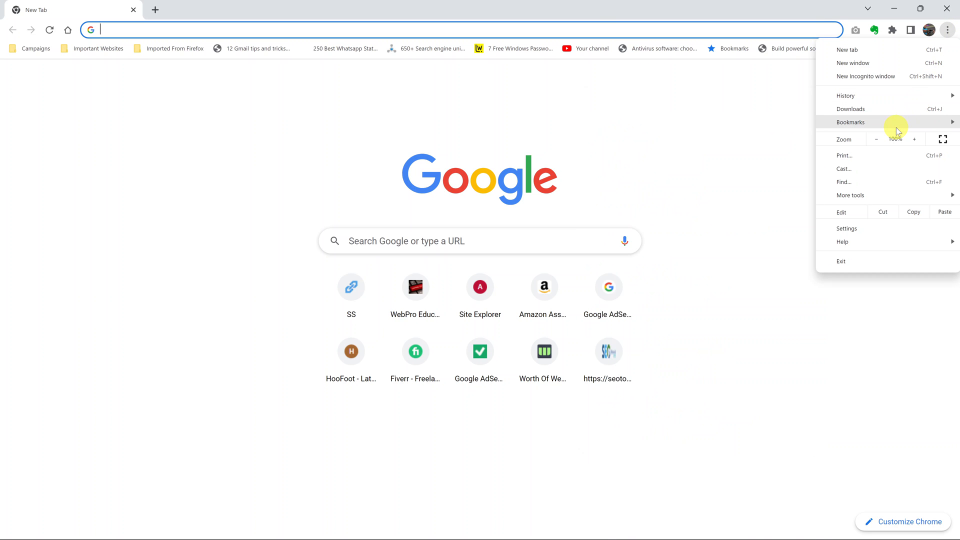
left_click(851, 122)
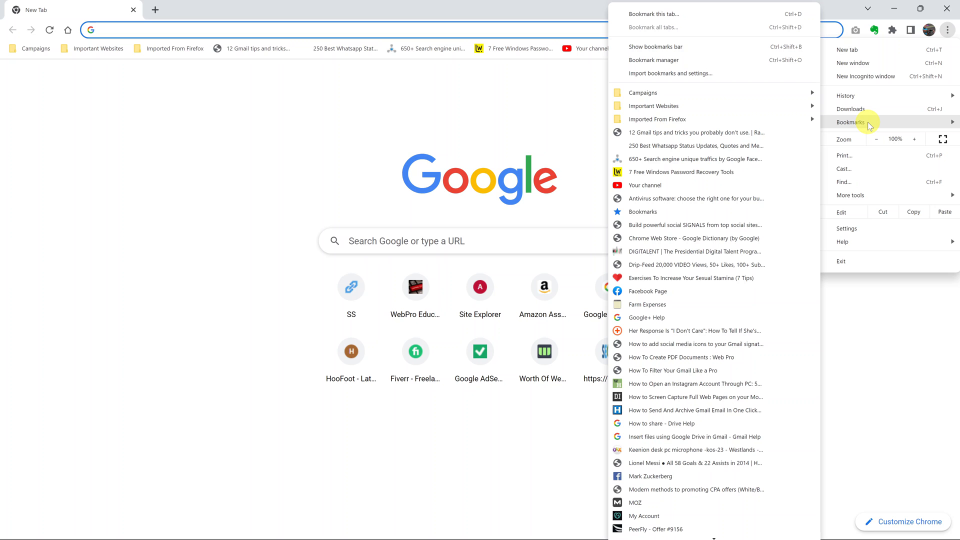
mouse_move(703, 59)
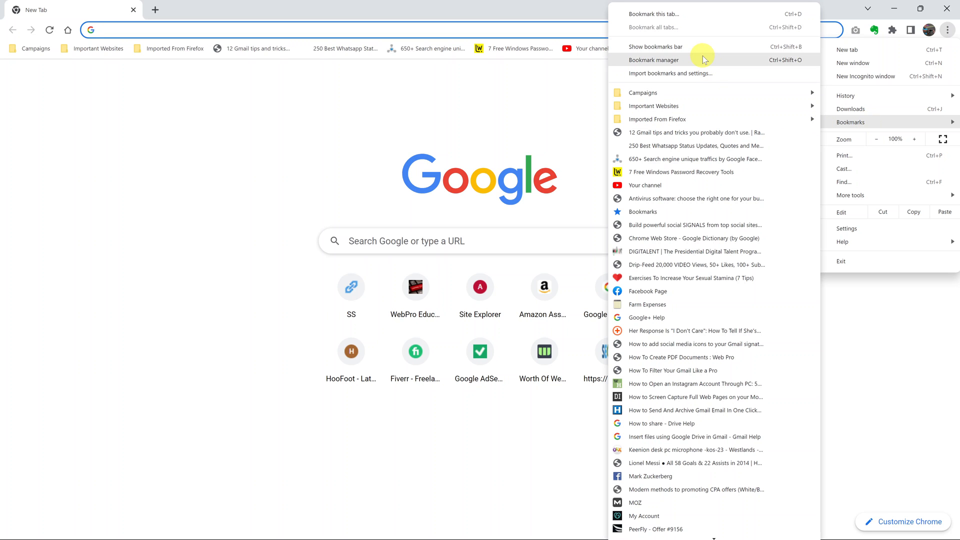
left_click(653, 59)
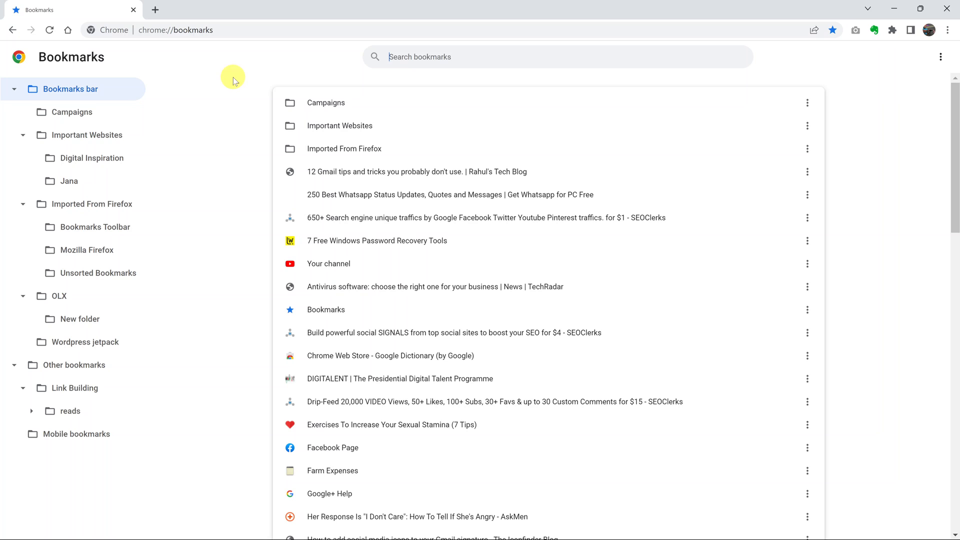
scroll("down", 3)
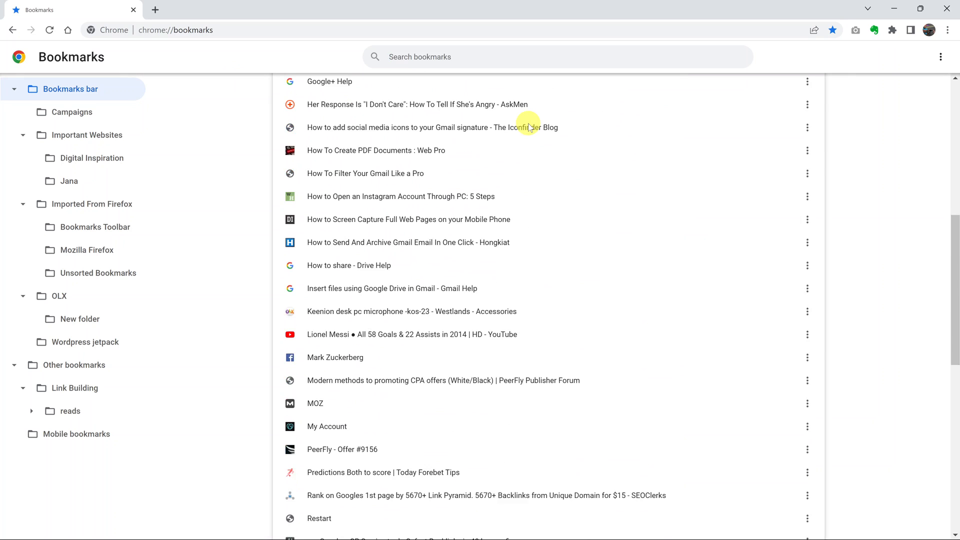
scroll("up", 3)
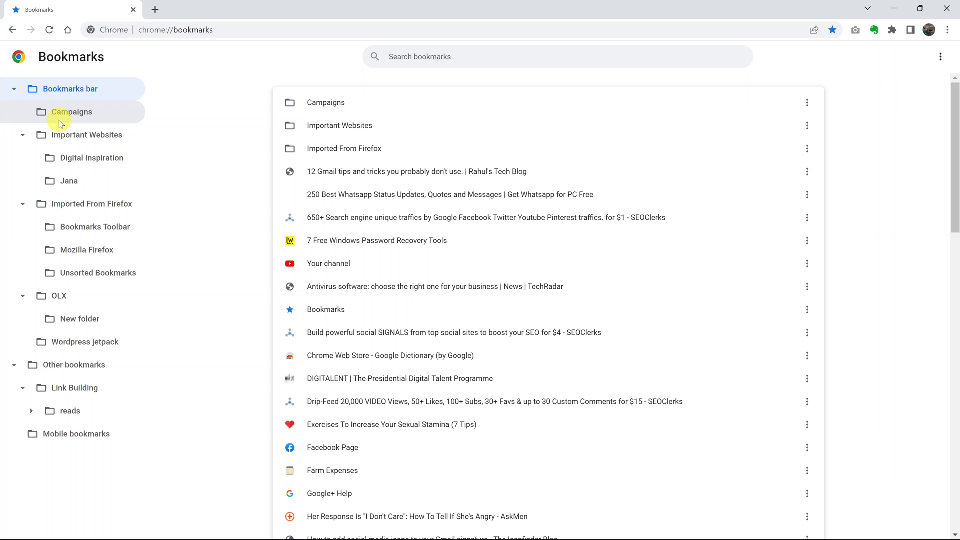
mouse_move(63, 135)
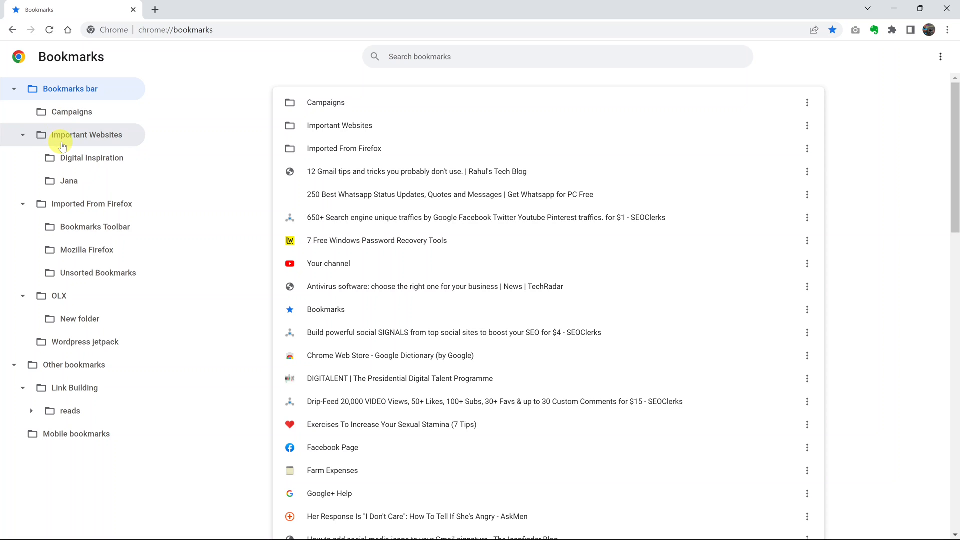
mouse_move(80, 203)
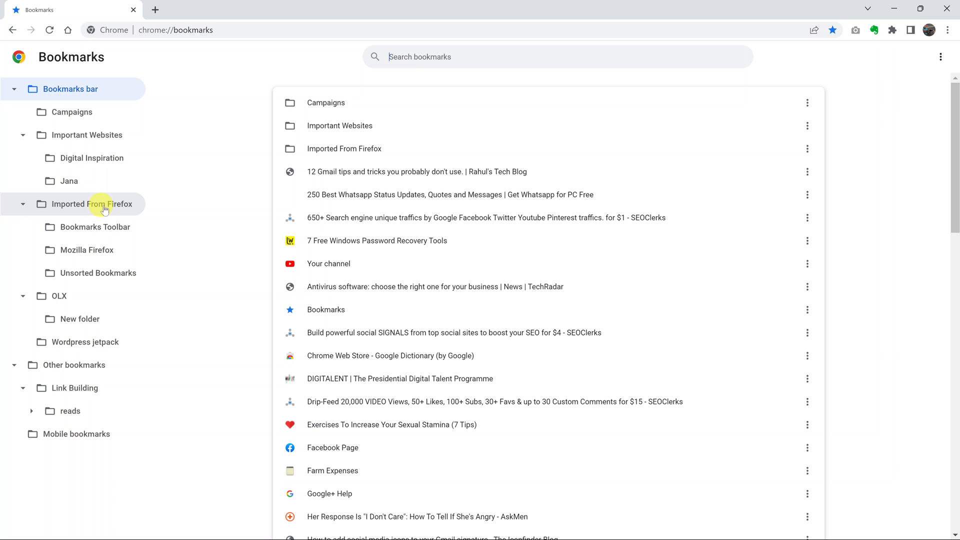
mouse_move(164, 330)
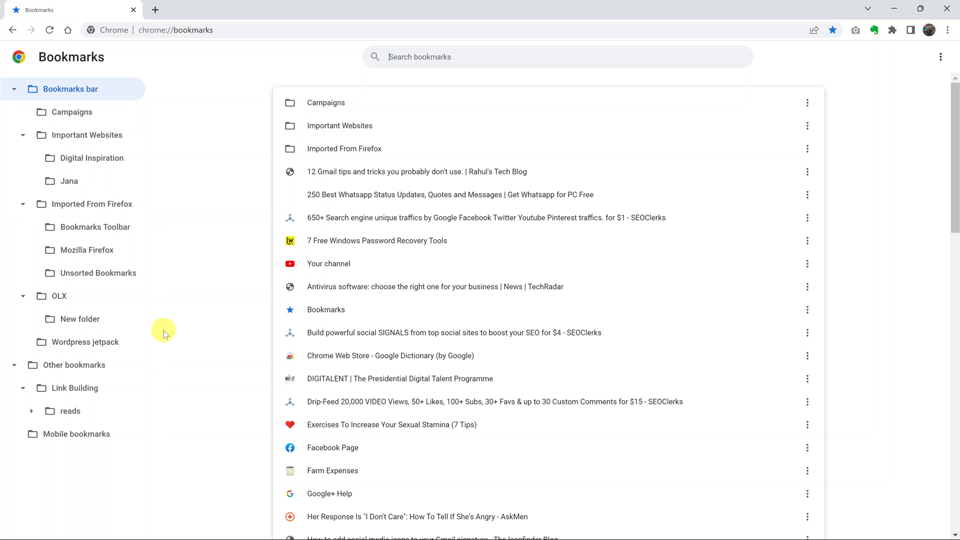
mouse_move(475, 231)
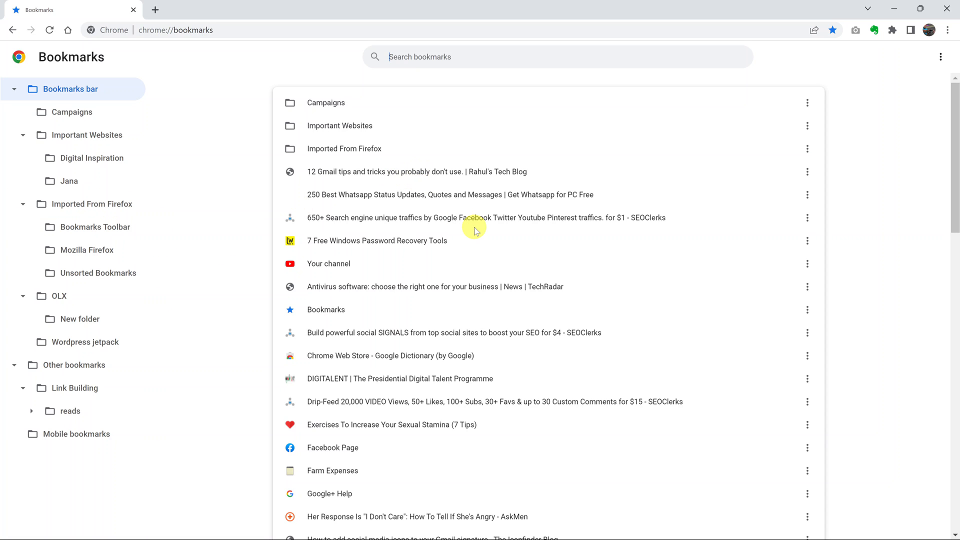
mouse_move(521, 271)
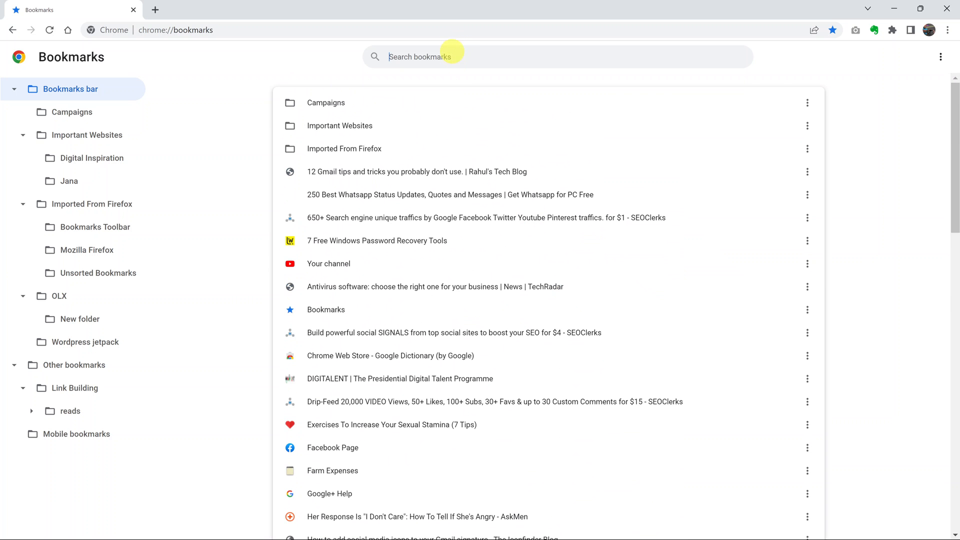
mouse_move(733, 368)
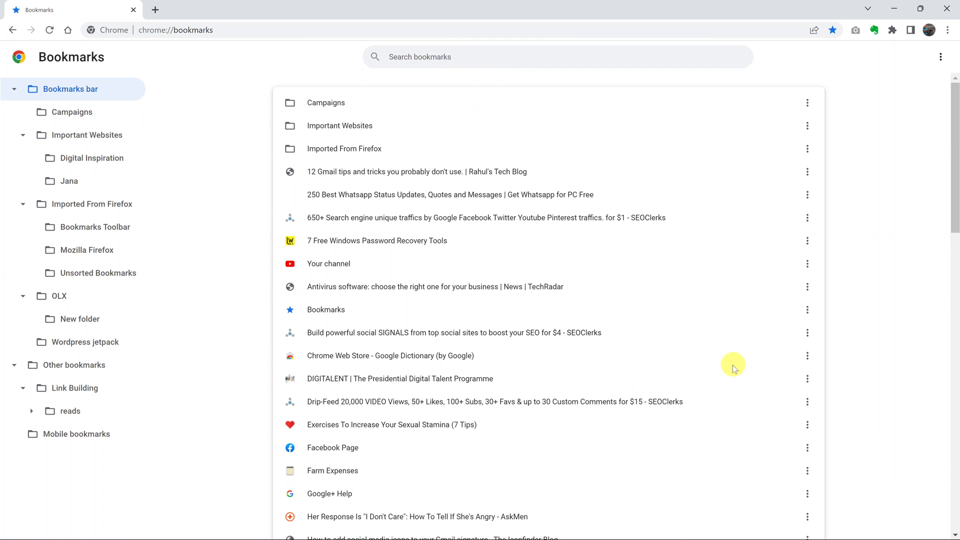
scroll("down", 3)
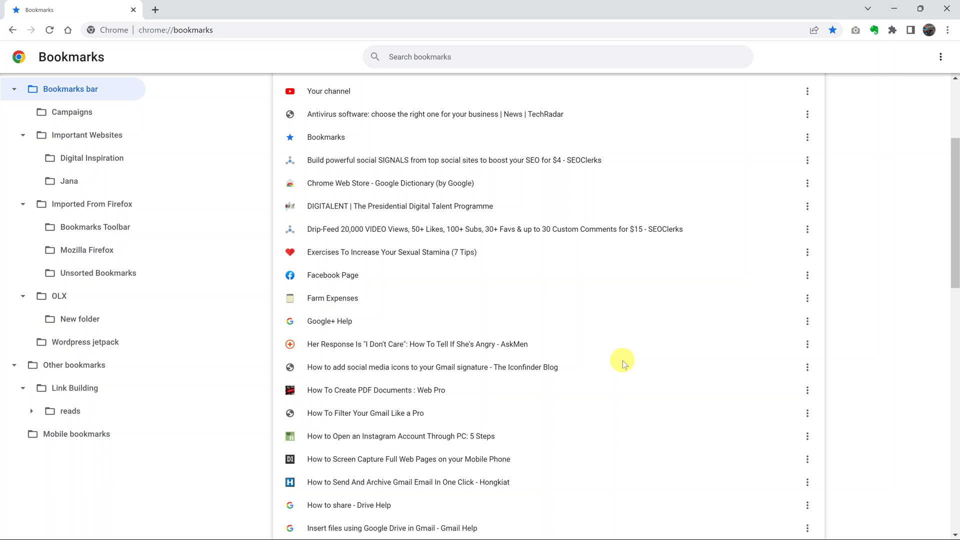
scroll("up", 3)
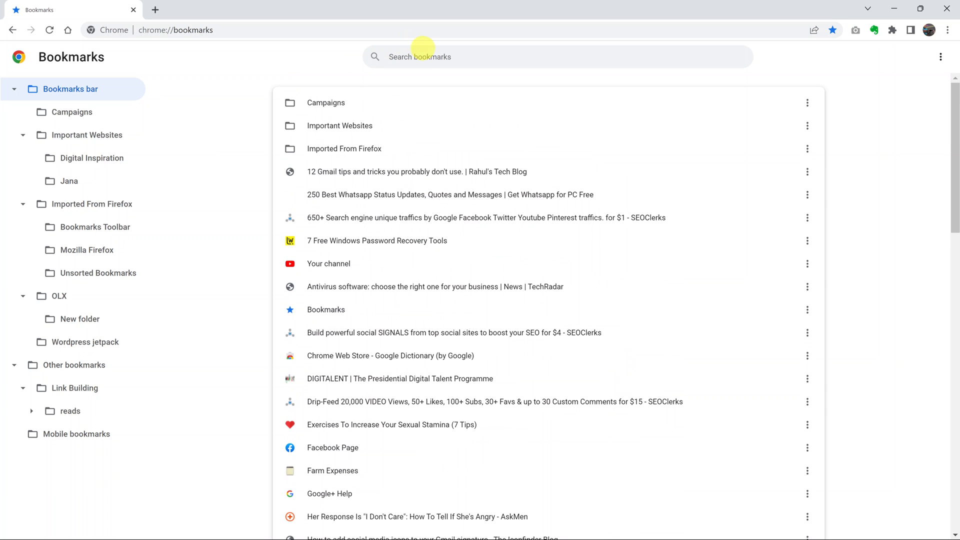
- Search bookmarks for 'create PDF' and delete the How To Create PDF Documents result
type("cre")
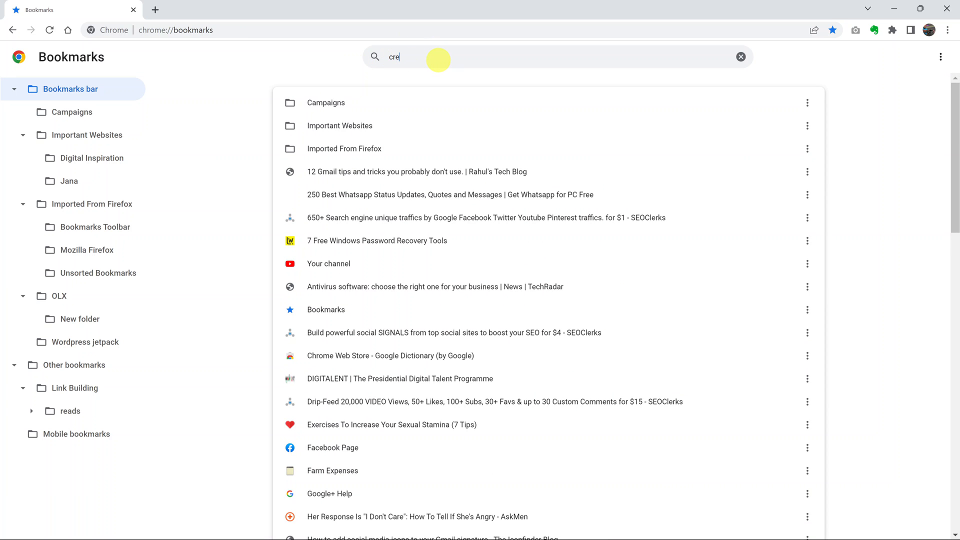
type("ate")
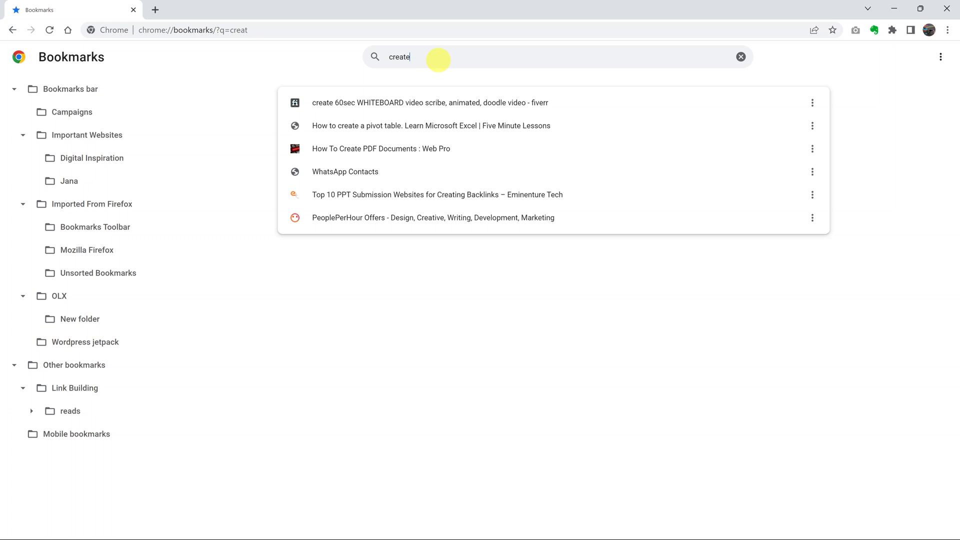
type("PDF")
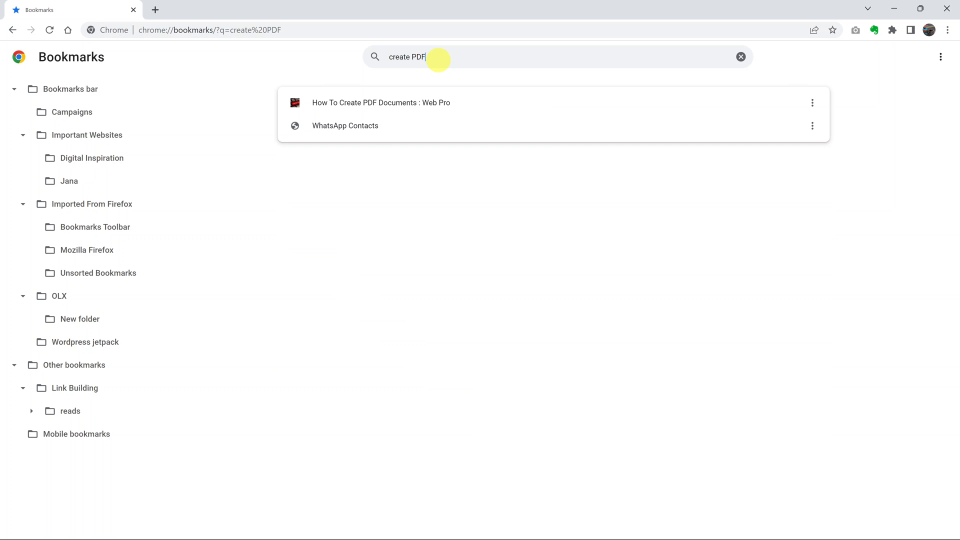
mouse_move(852, 85)
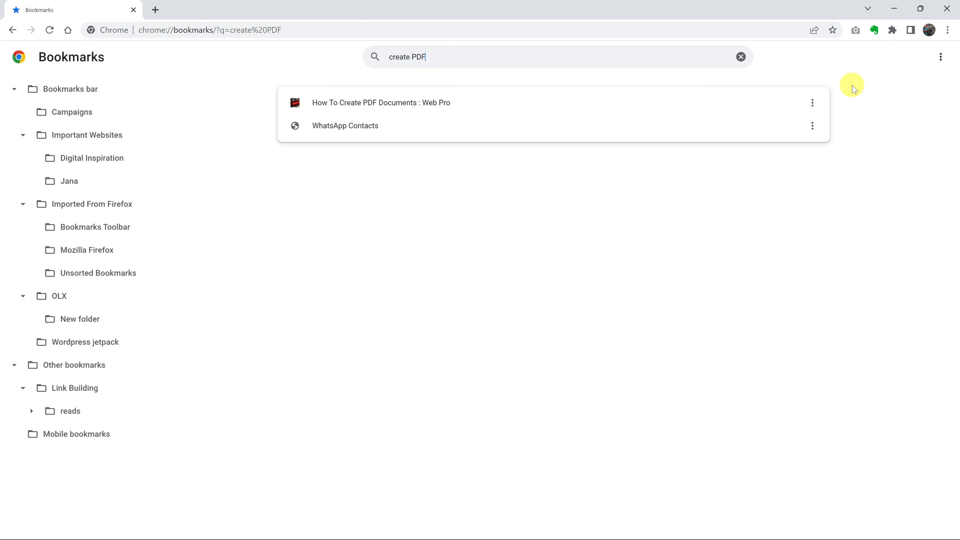
mouse_move(812, 102)
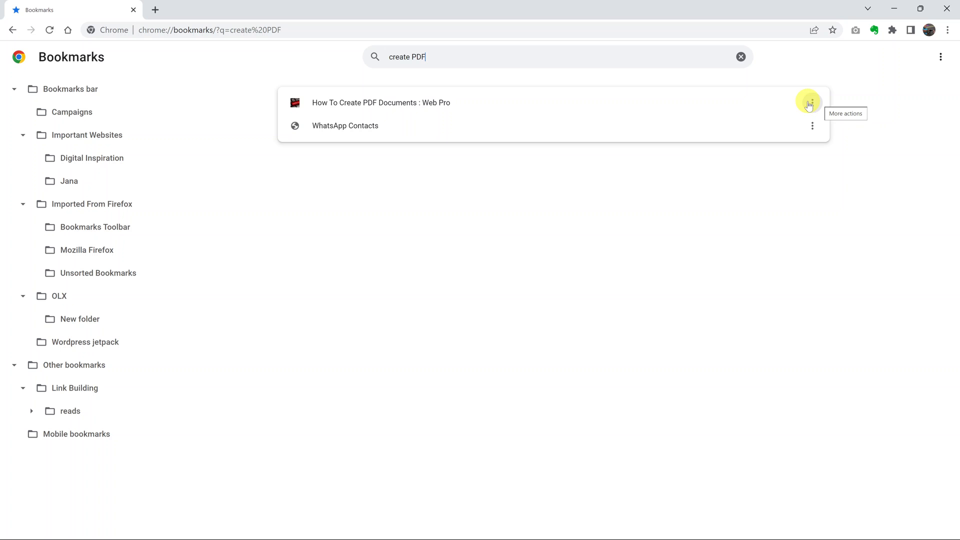
left_click(809, 102)
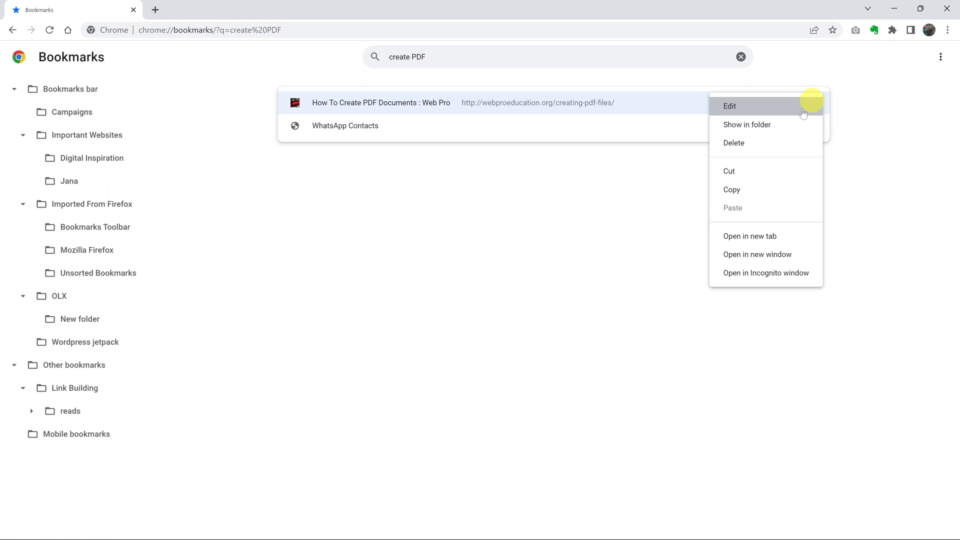
left_click(734, 143)
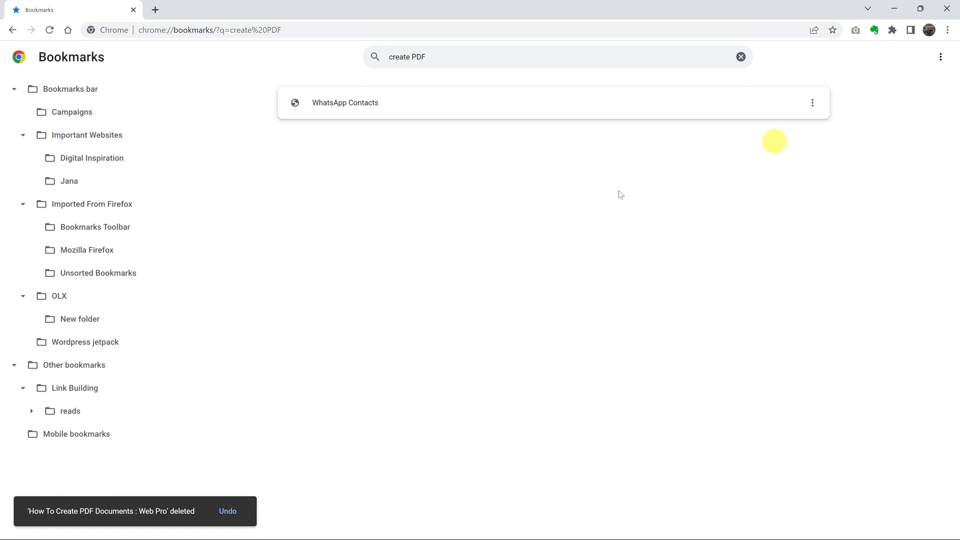
mouse_move(406, 387)
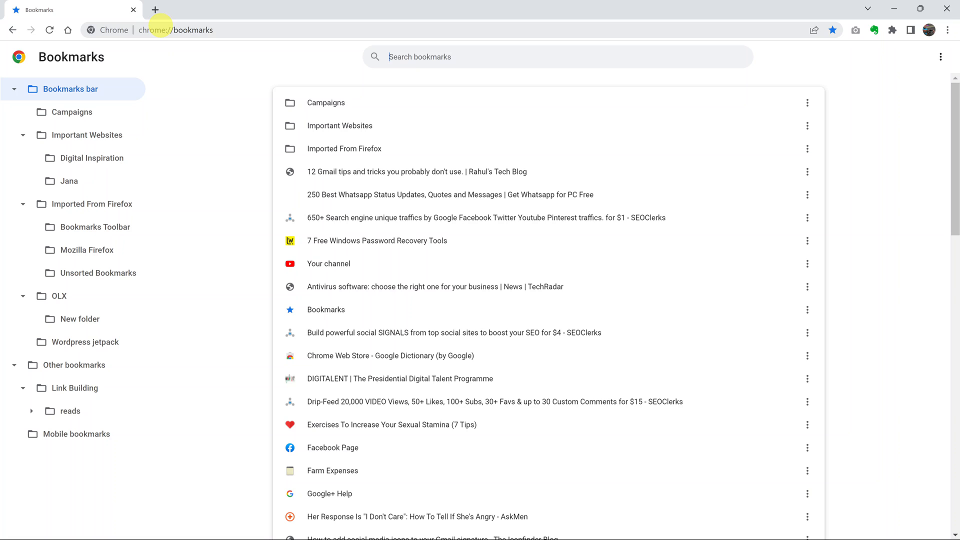
mouse_move(224, 30)
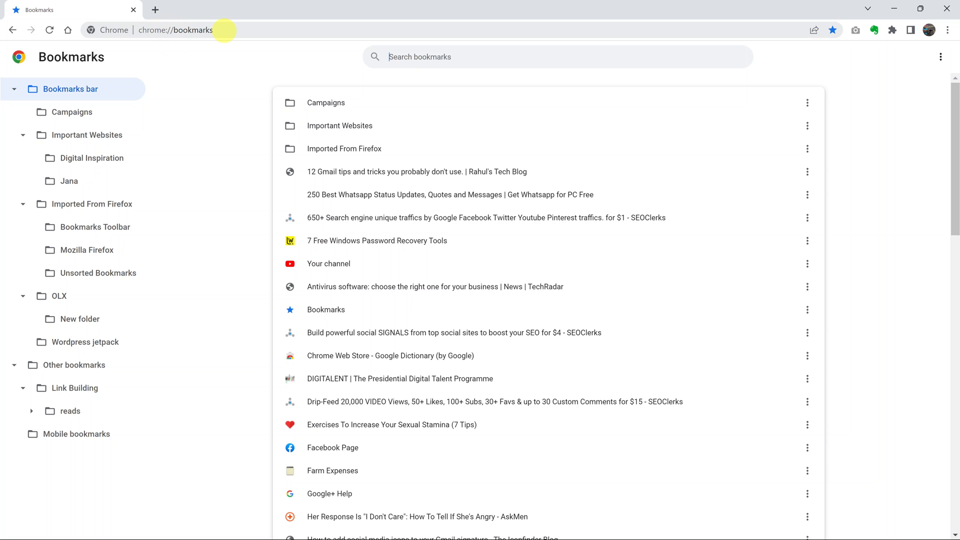
mouse_move(599, 164)
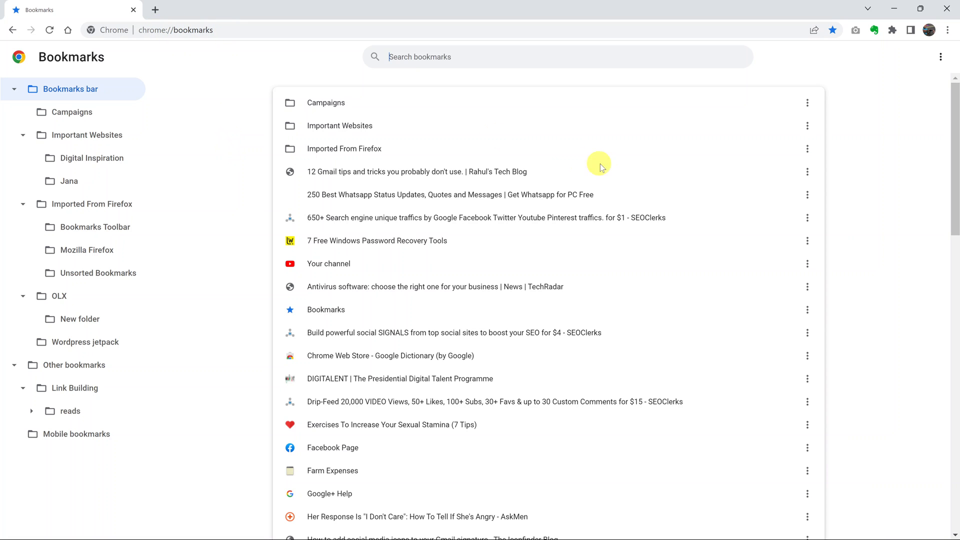
mouse_move(869, 244)
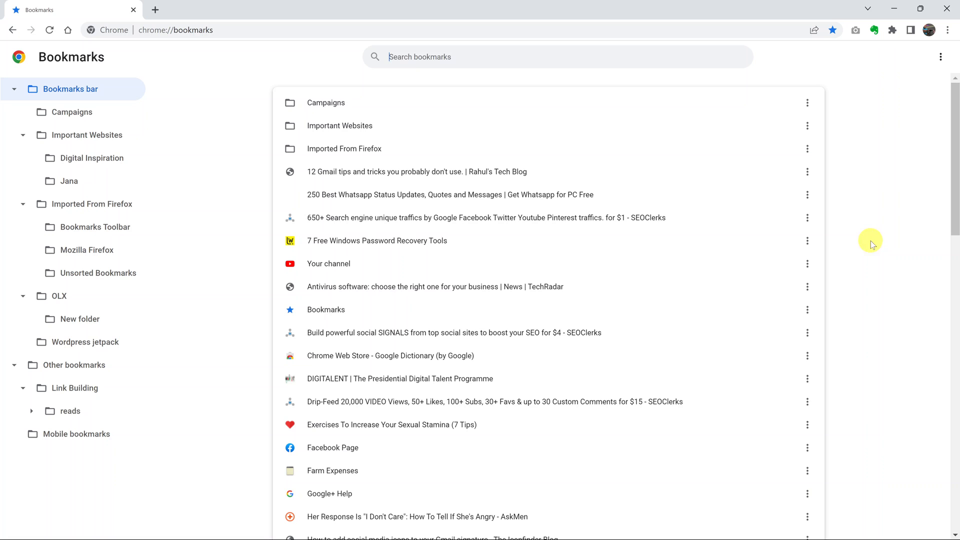
mouse_move(691, 287)
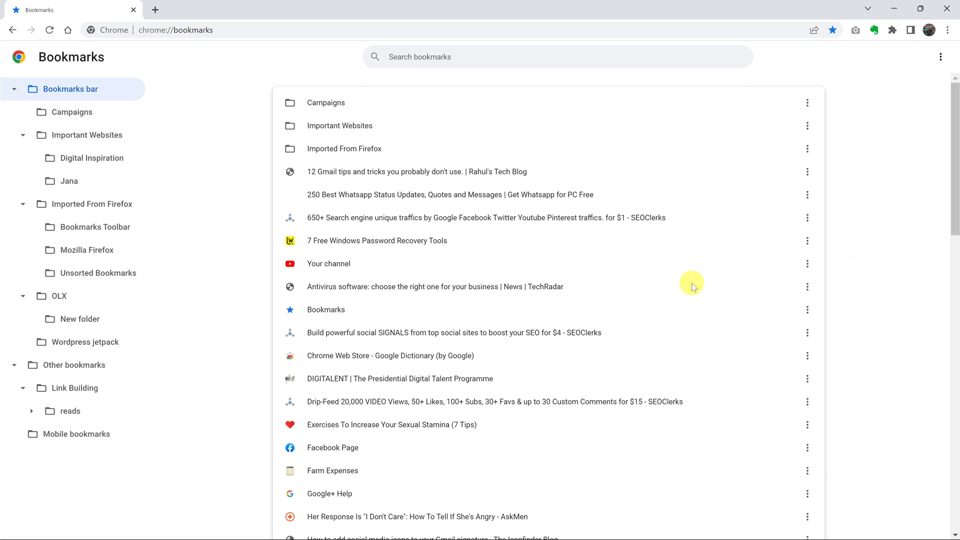
mouse_move(332, 273)
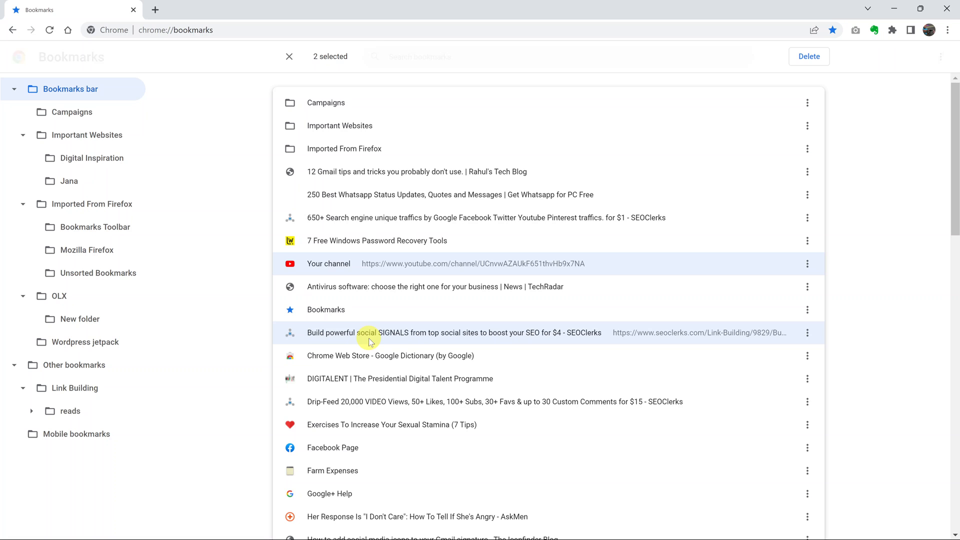
- Multi-select DIGITALENT and the other Bookmarks bar entries, then delete all five together
left_click(399, 379)
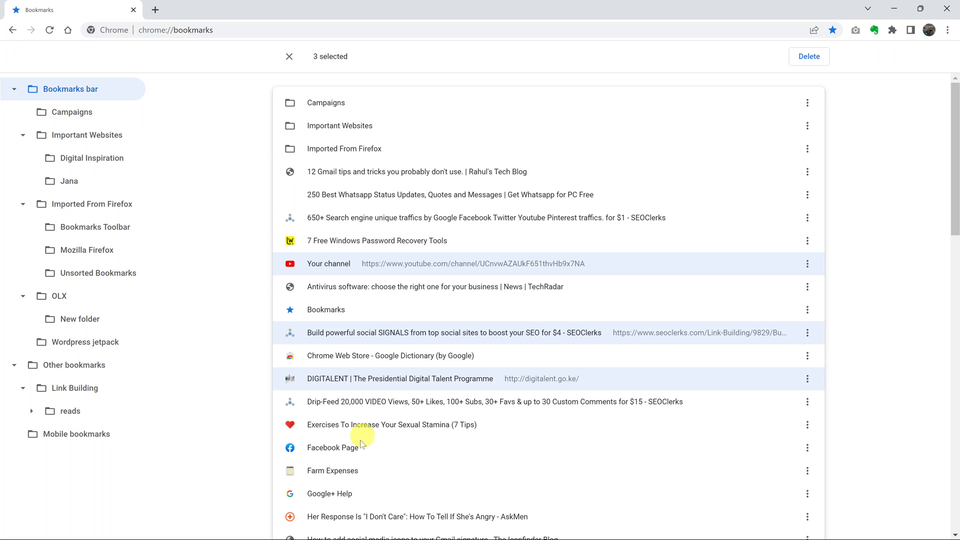
left_click(391, 516)
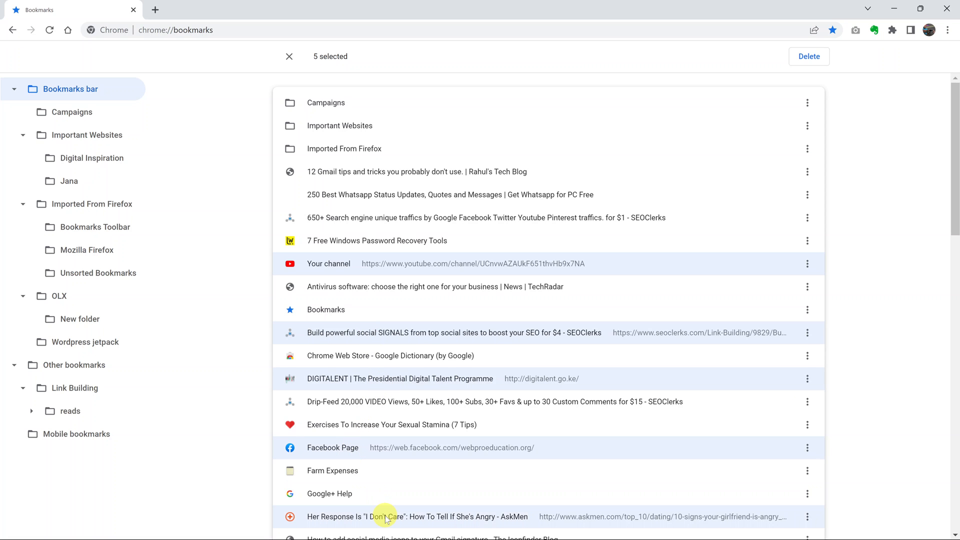
mouse_move(886, 124)
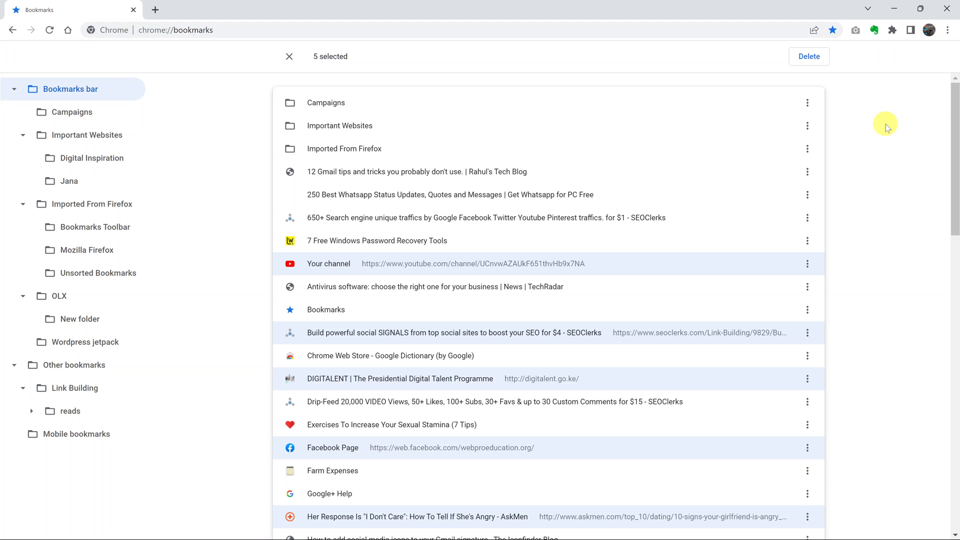
left_click(808, 56)
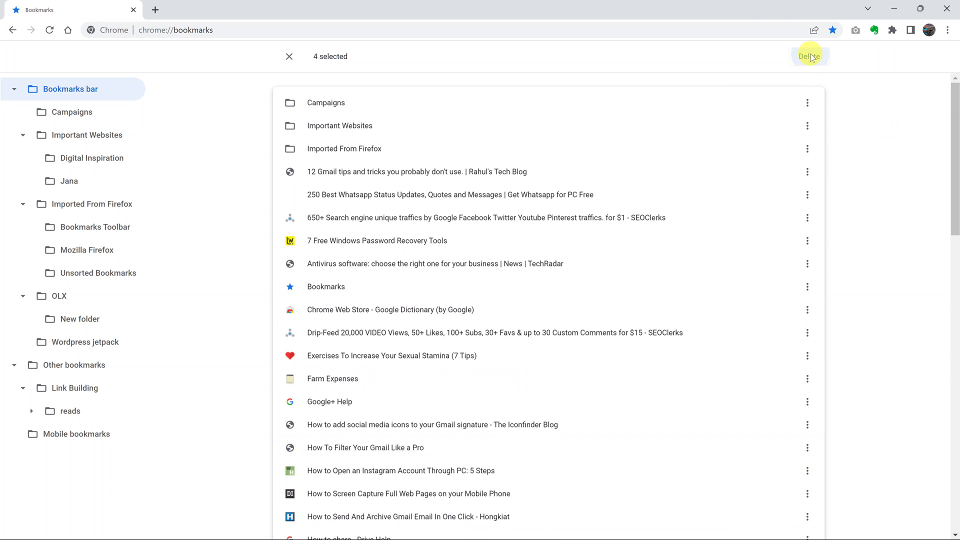
left_click(810, 55)
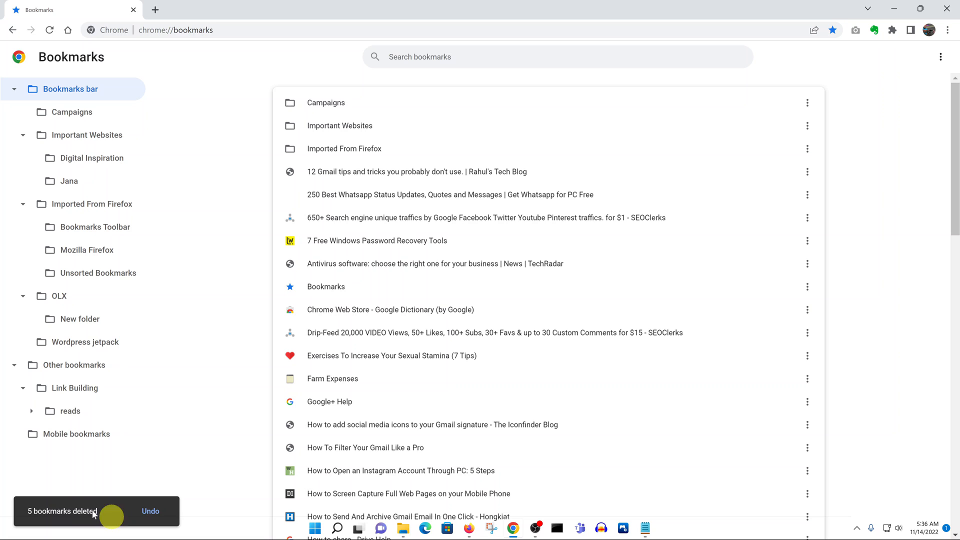
mouse_move(940, 166)
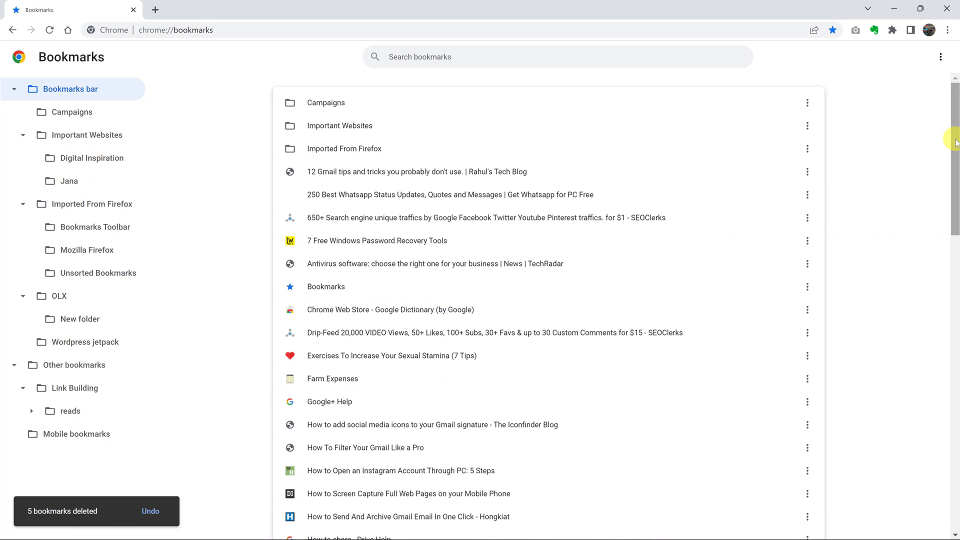
mouse_move(406, 104)
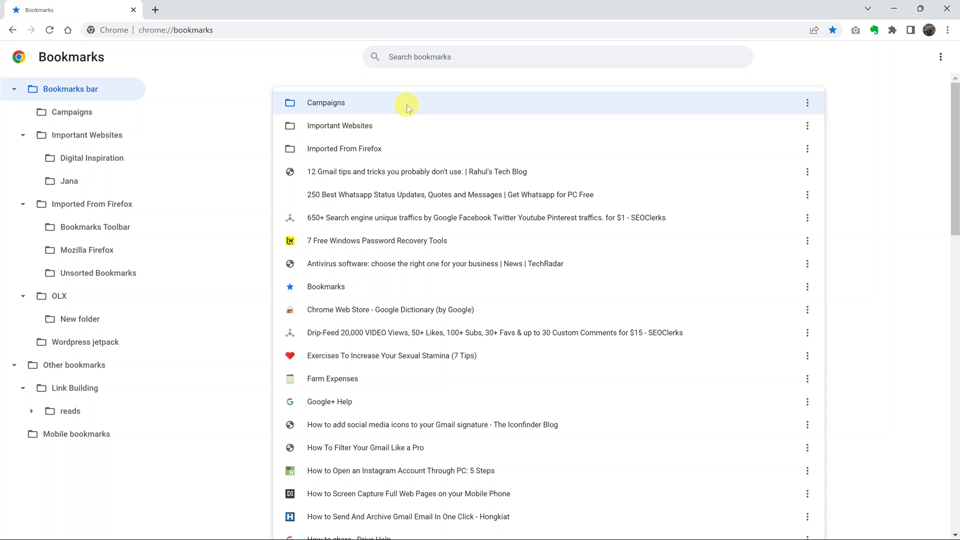
- Select the first Bookmarks bar row as the starting point for selecting all 53 items
left_click(486, 217)
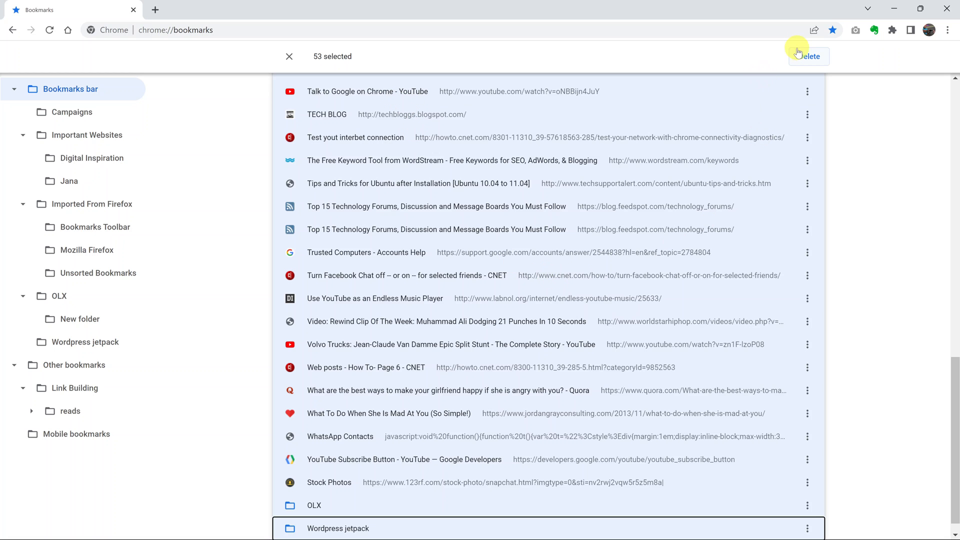
mouse_move(850, 141)
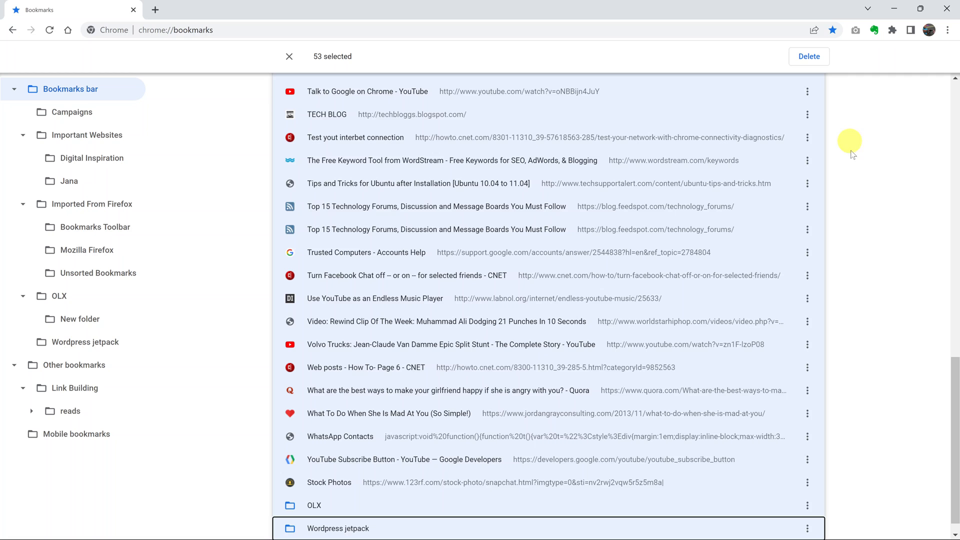
mouse_move(856, 171)
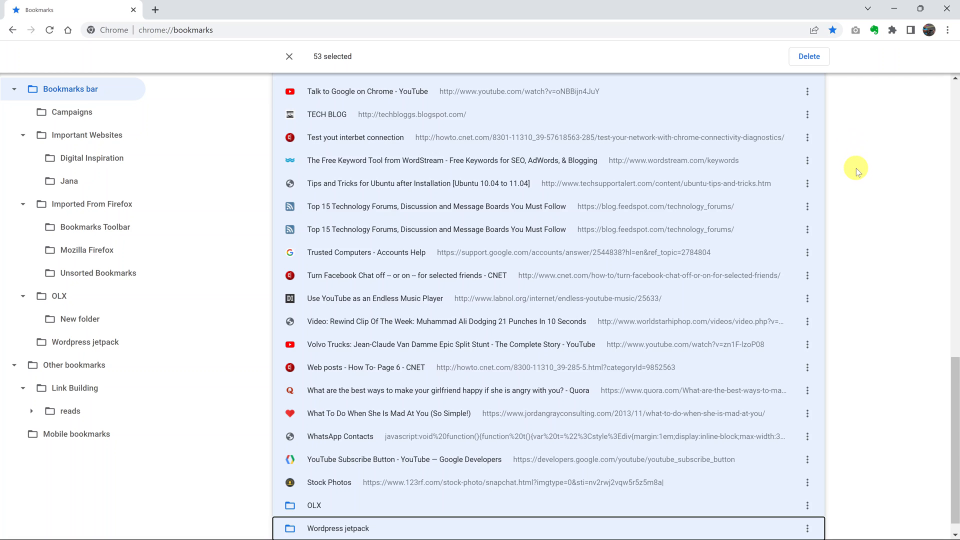
mouse_move(886, 177)
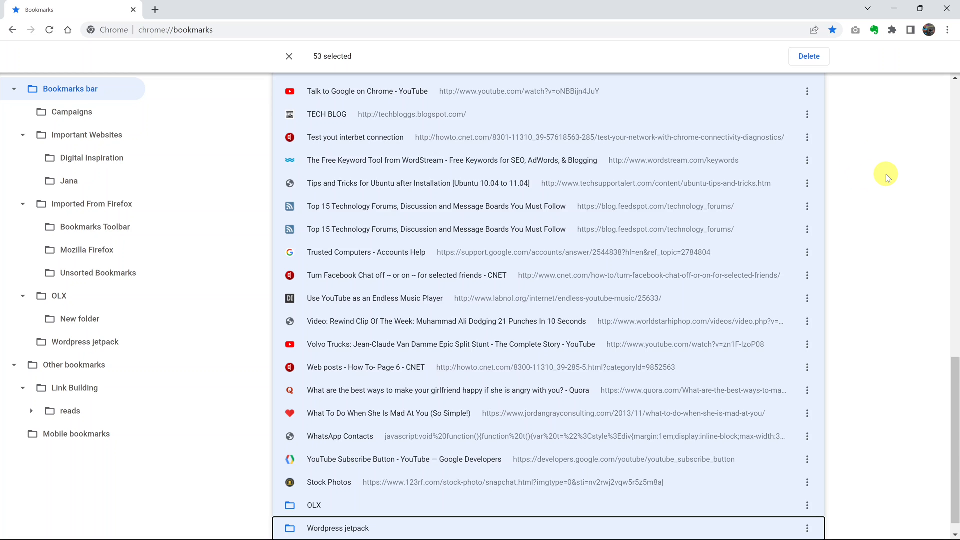